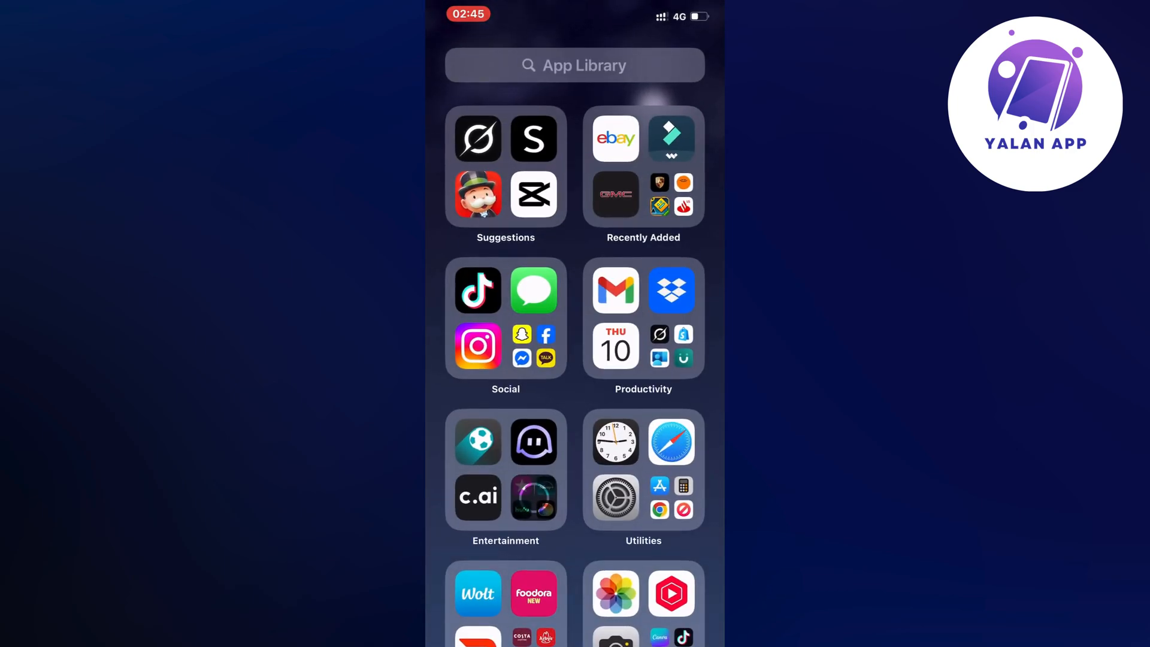
- Launch Settings from the Utilities folder in the App Library
{"action": "left_click", "coordinate": [616, 497]}
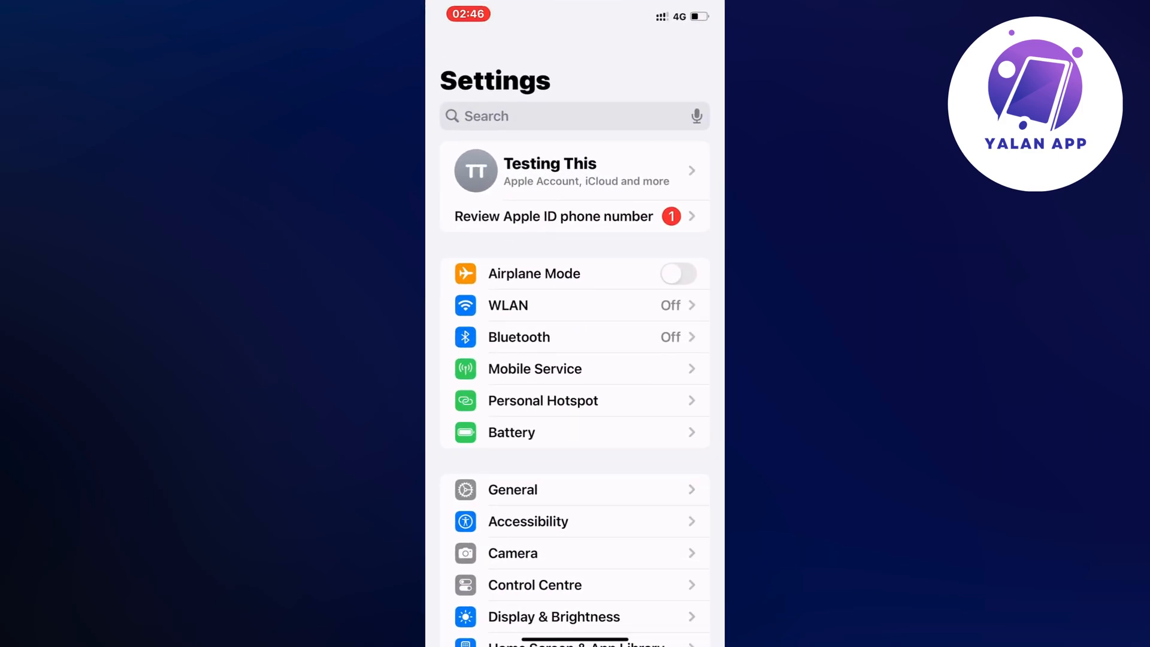
- Scroll the Settings list to Display & Brightness and open that page
{"action": "scroll", "scroll_direction": "down", "scroll_amount": 3}
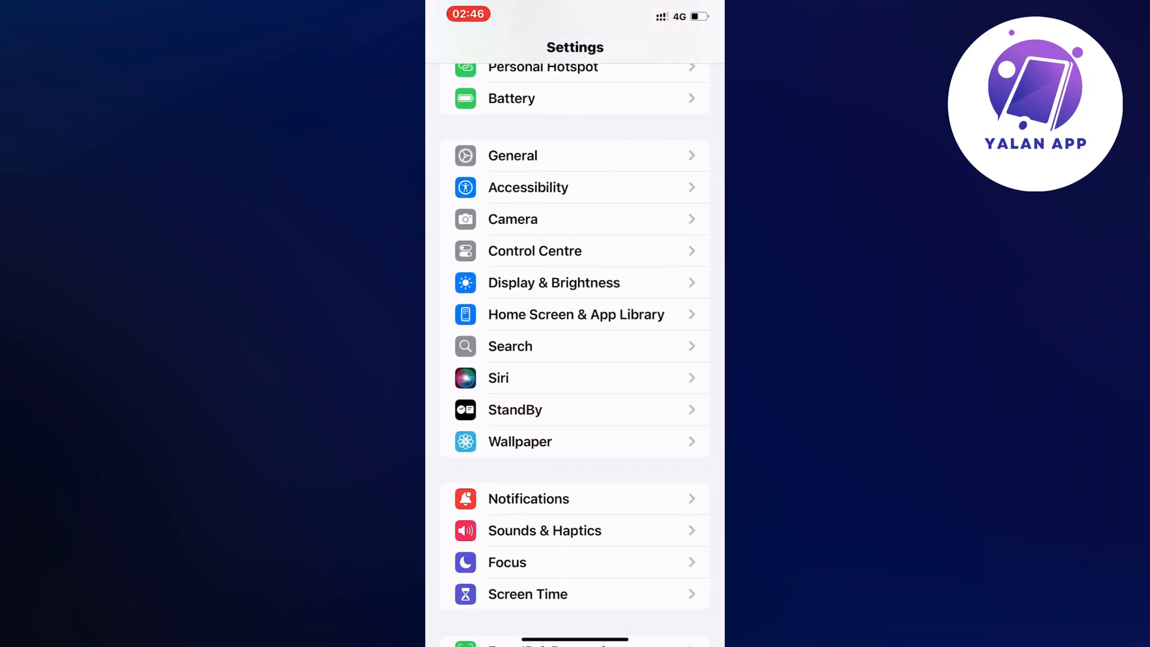
{"action": "left_click", "coordinate": [553, 282]}
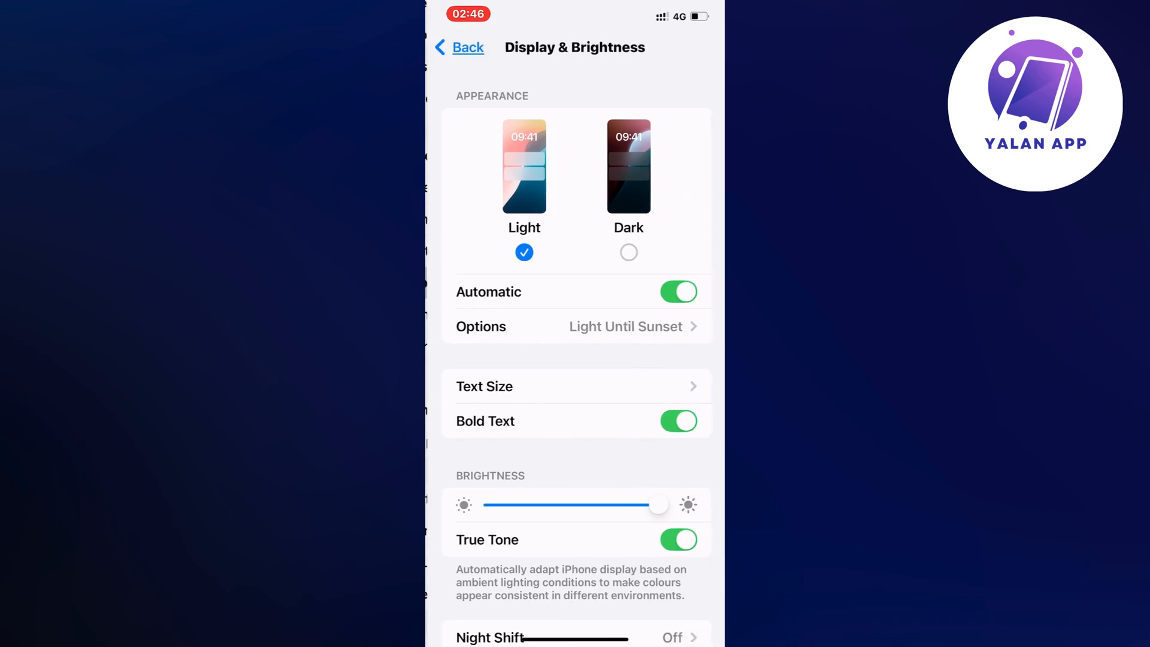